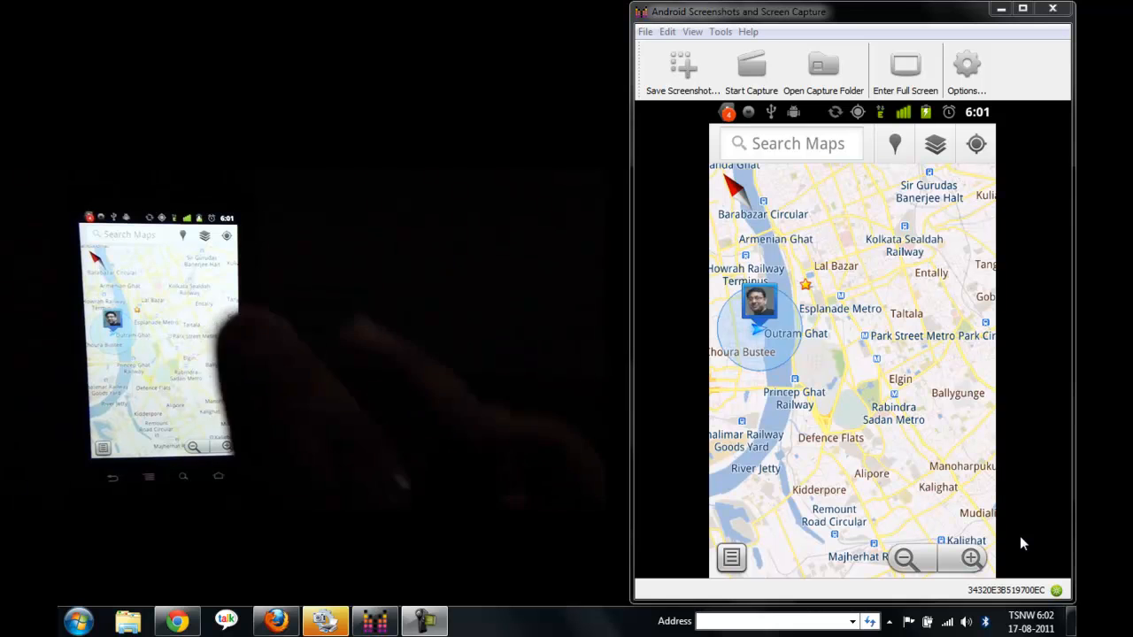
# Search for B B Eye Foundation and show its pin near Park Street Metro
pyautogui.click(132, 233)
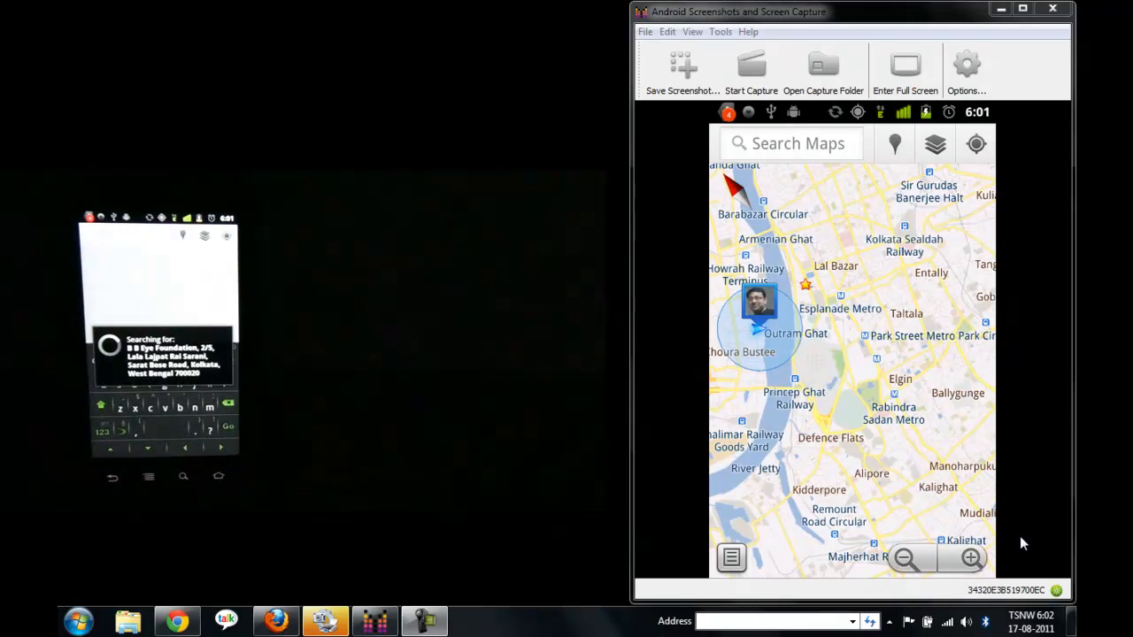
pyautogui.click(790, 142)
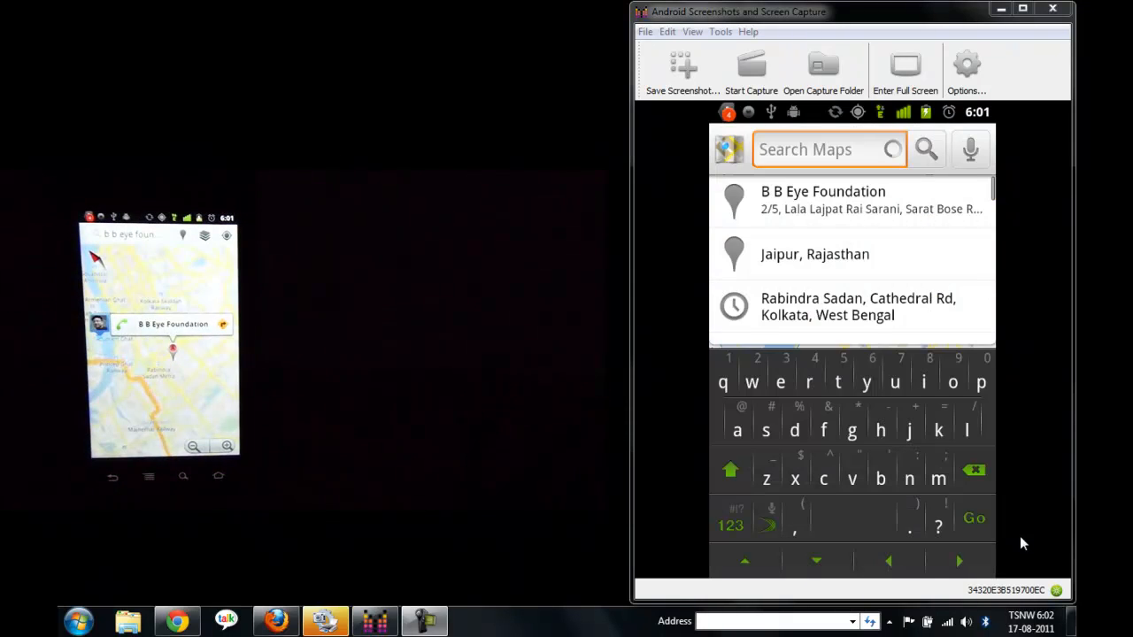
pyautogui.click(823, 198)
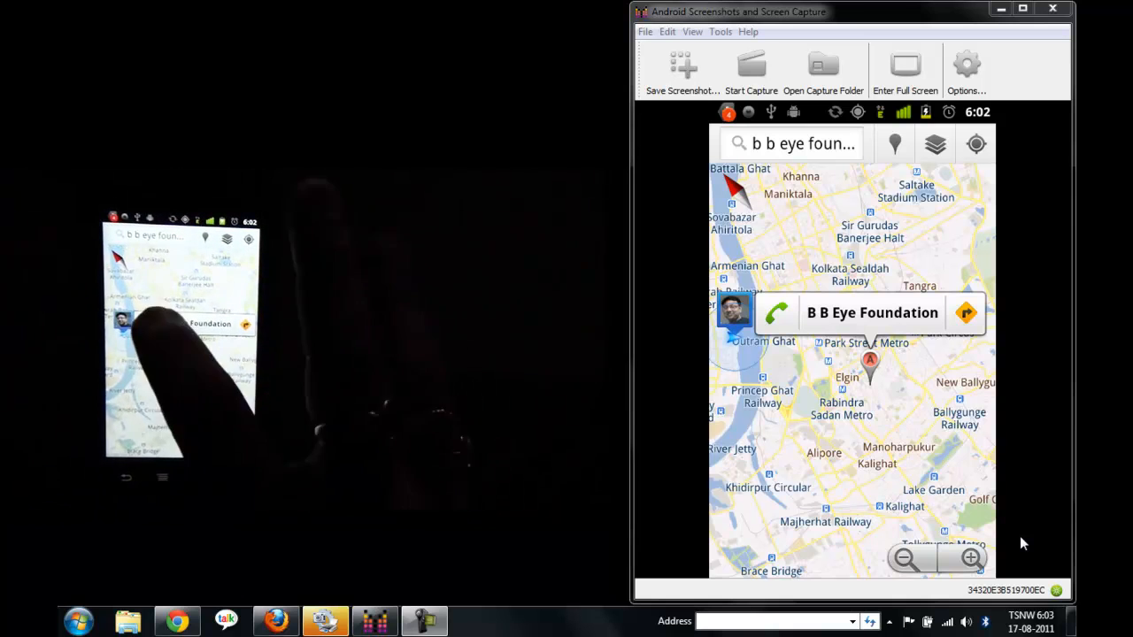
# Start transit directions to B B Eye Foundation and edit the starting point
pyautogui.click(777, 312)
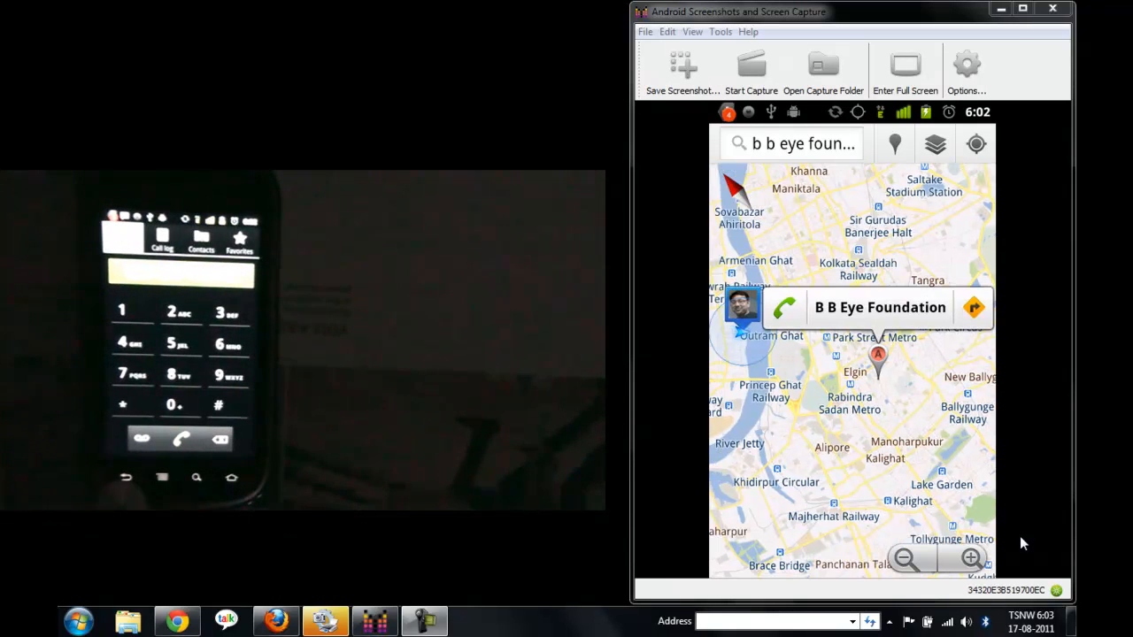
pyautogui.click(784, 308)
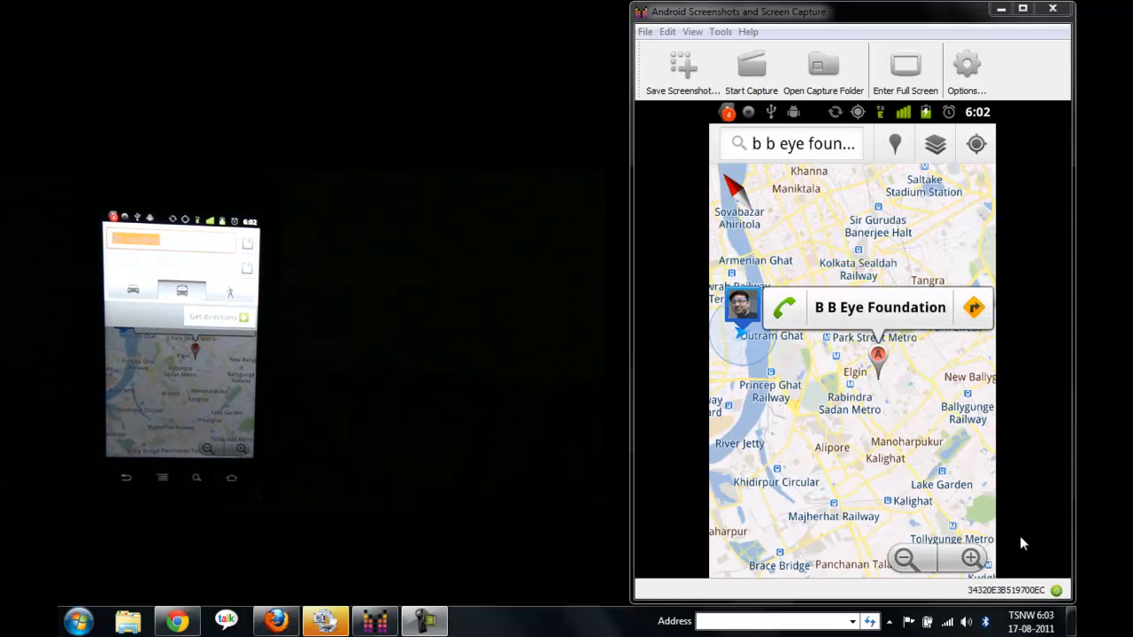
pyautogui.click(974, 308)
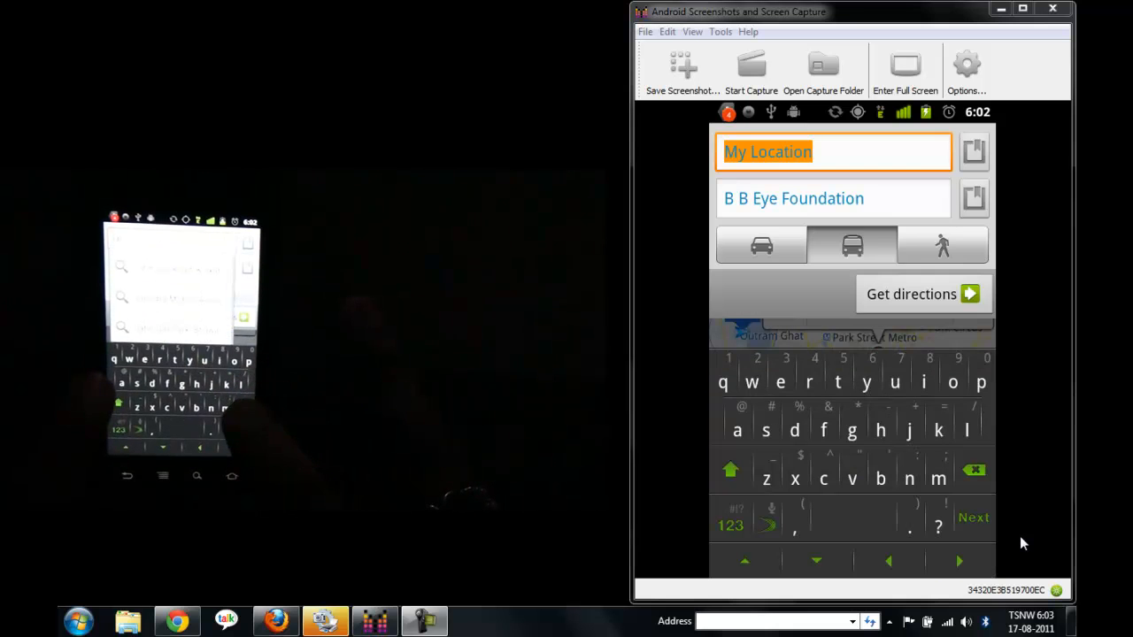
# Set Hatibagan Market as the start and get the 37-minute transit route
pyautogui.write('j')
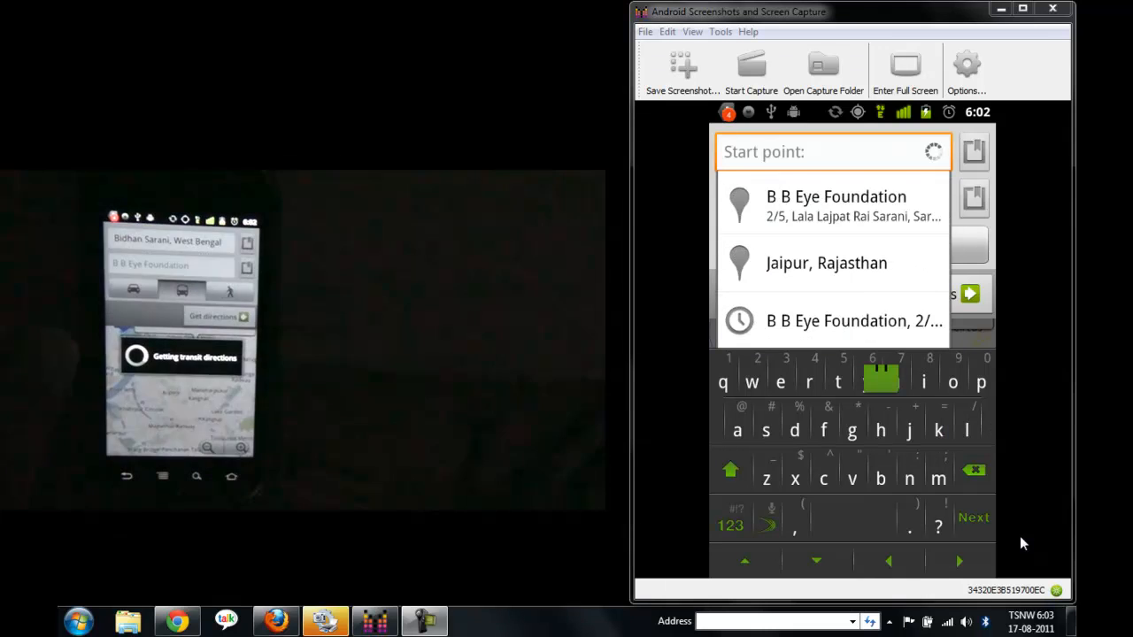
pyautogui.write('ha')
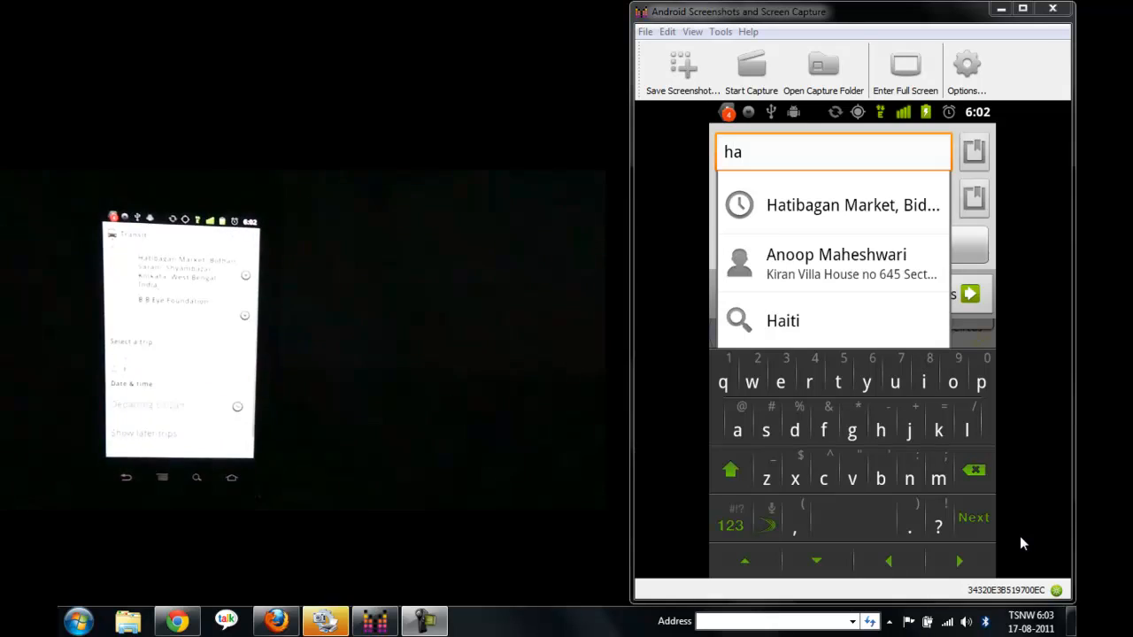
pyautogui.click(851, 206)
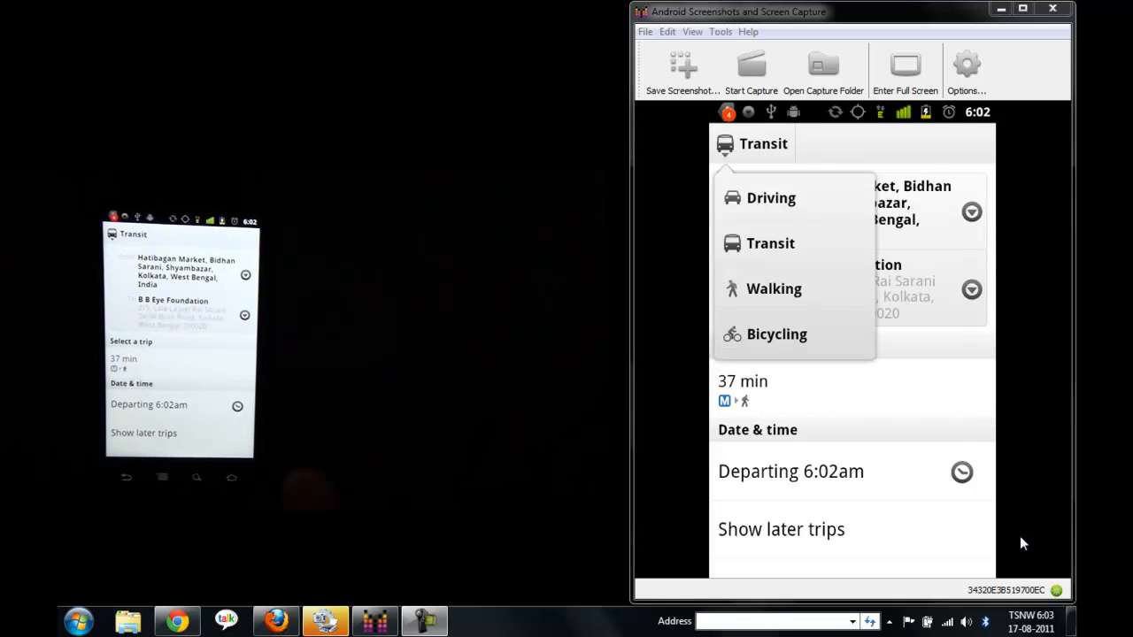
# Keep Transit mode and review the walk-and-metro step-by-step itinerary
pyautogui.click(770, 245)
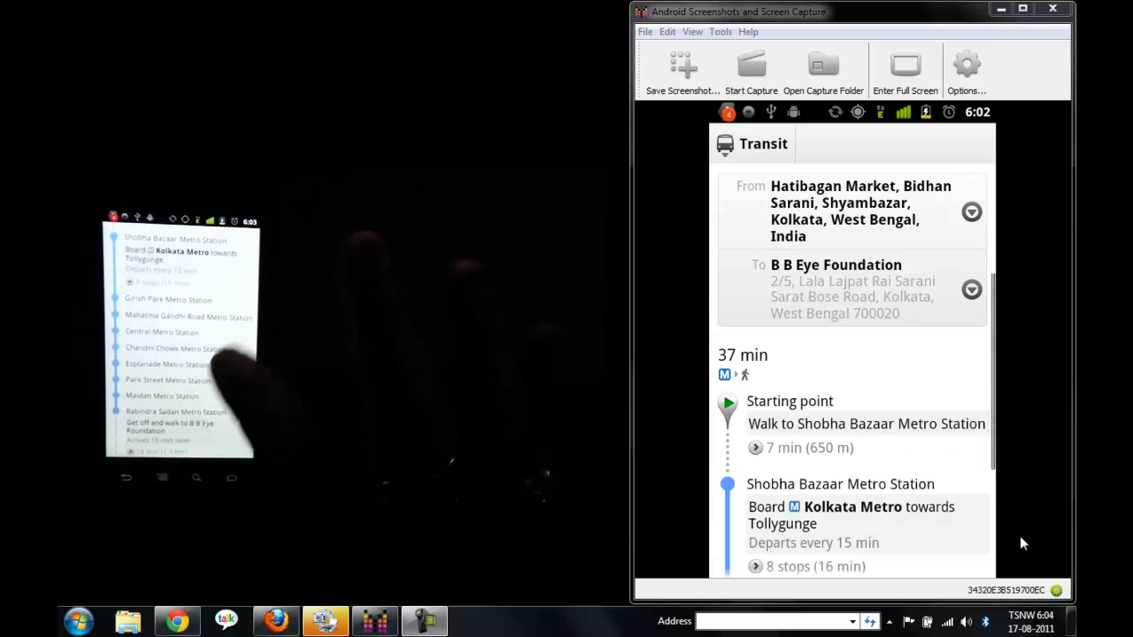
pyautogui.scroll(-3)
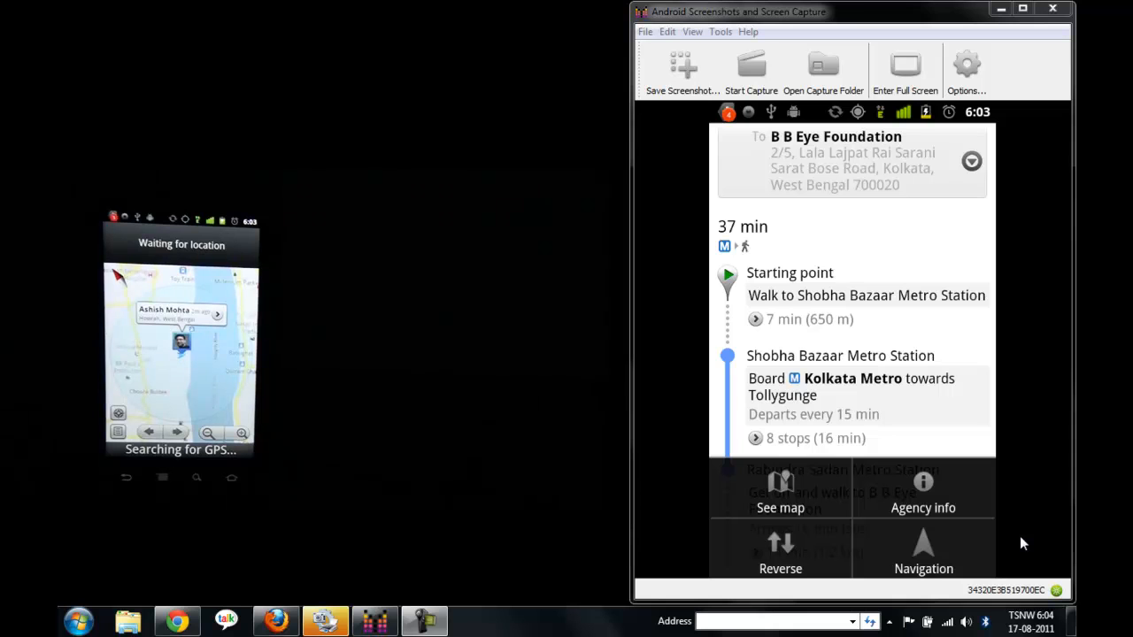
# Start navigation on the route and check Vibration and Ringtone notifications, leaving Voice unchecked
pyautogui.click(779, 506)
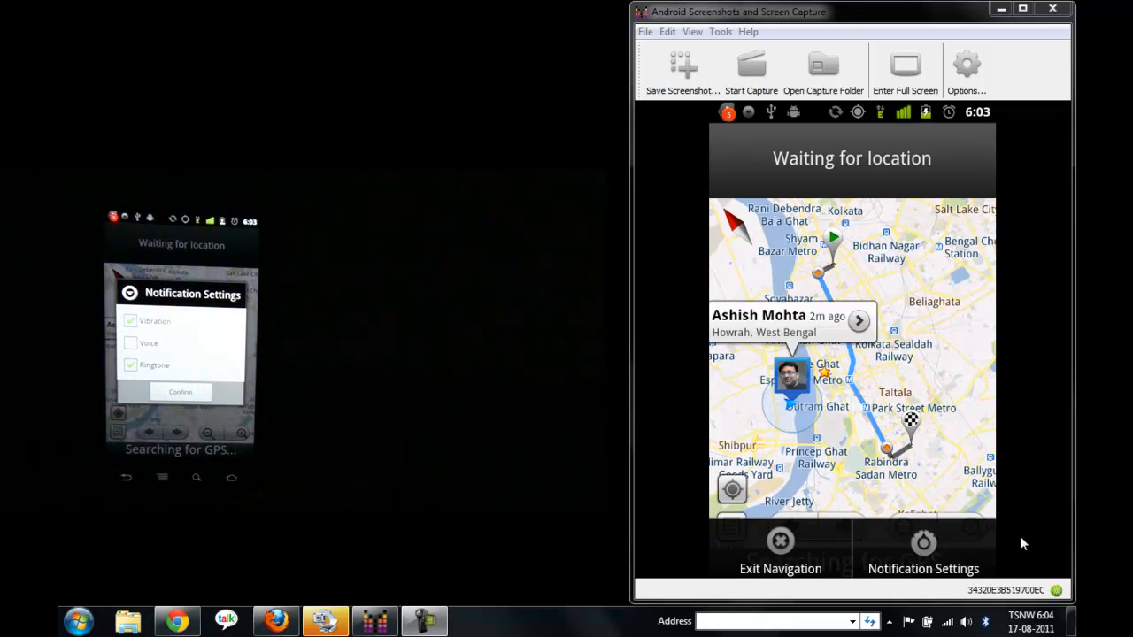
pyautogui.click(924, 545)
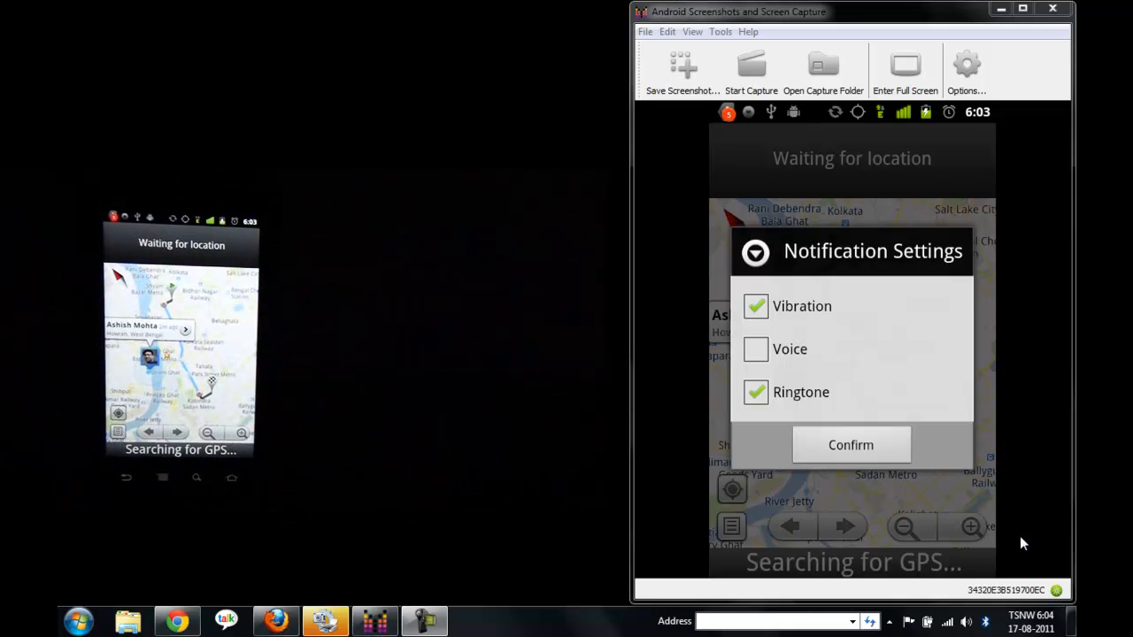
# Confirm the Vibration and Ringtone notification settings and return to the navigation map
pyautogui.click(850, 445)
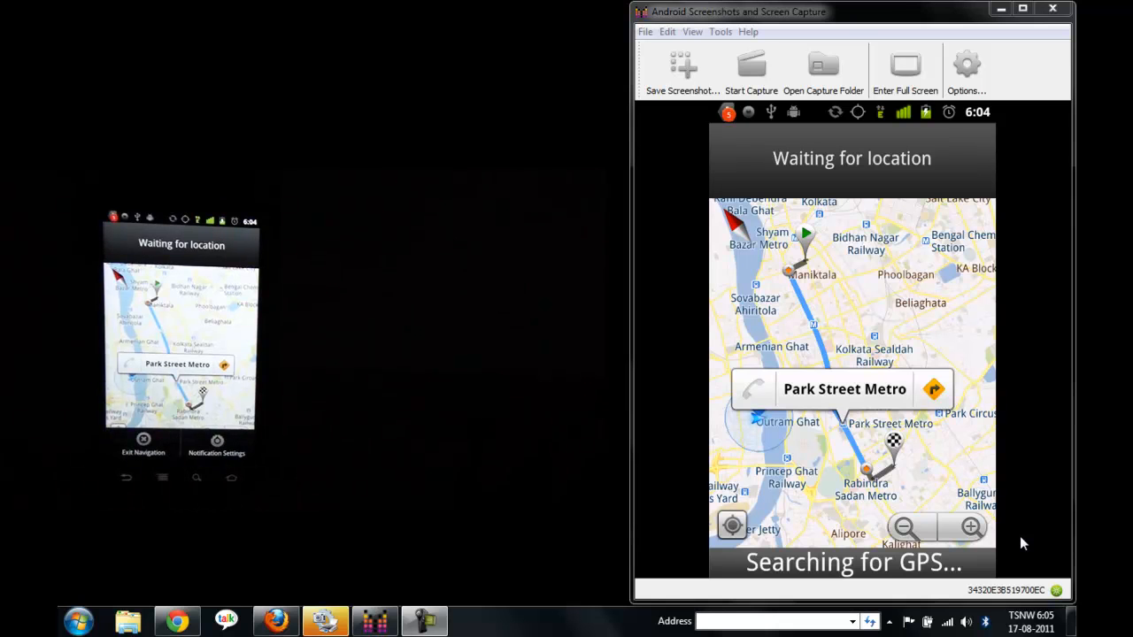
pyautogui.click(143, 446)
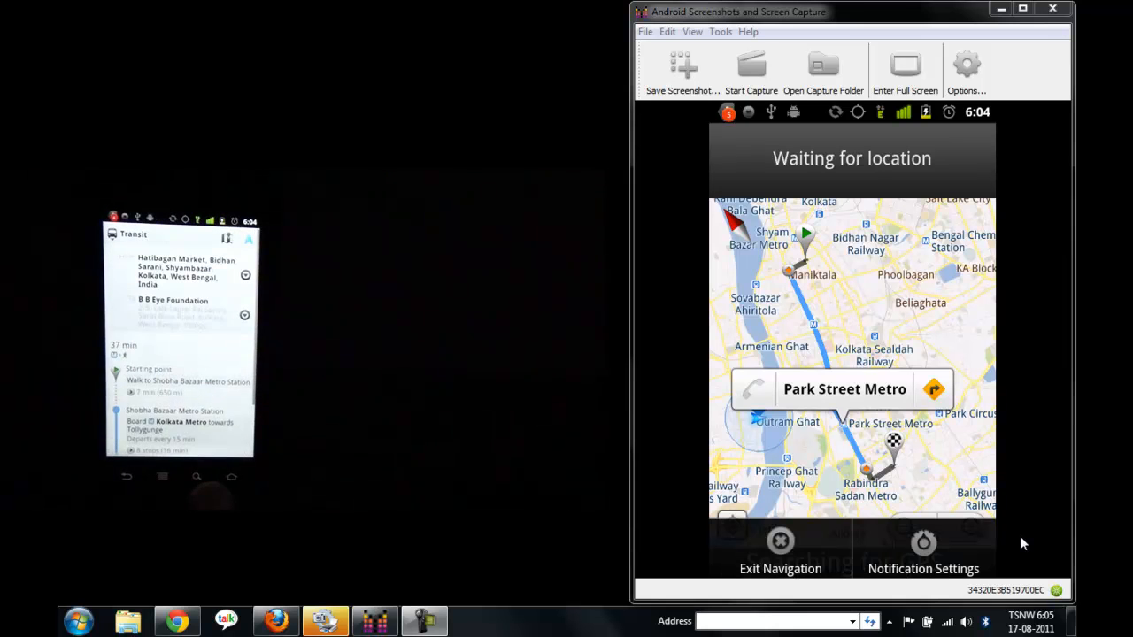
pyautogui.click(779, 540)
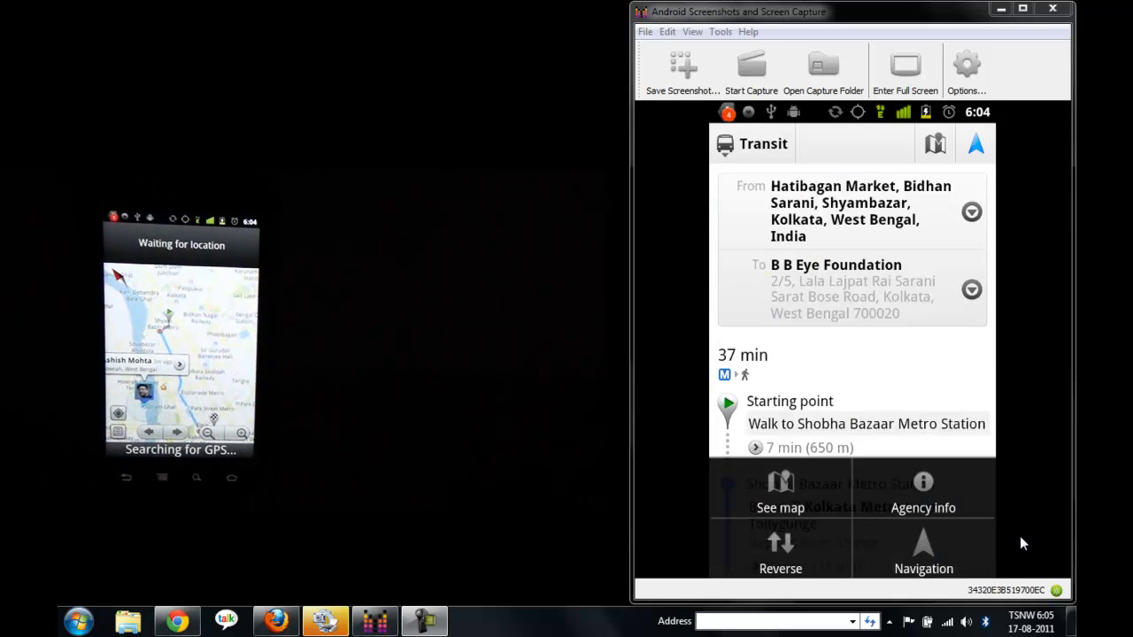
pyautogui.click(779, 496)
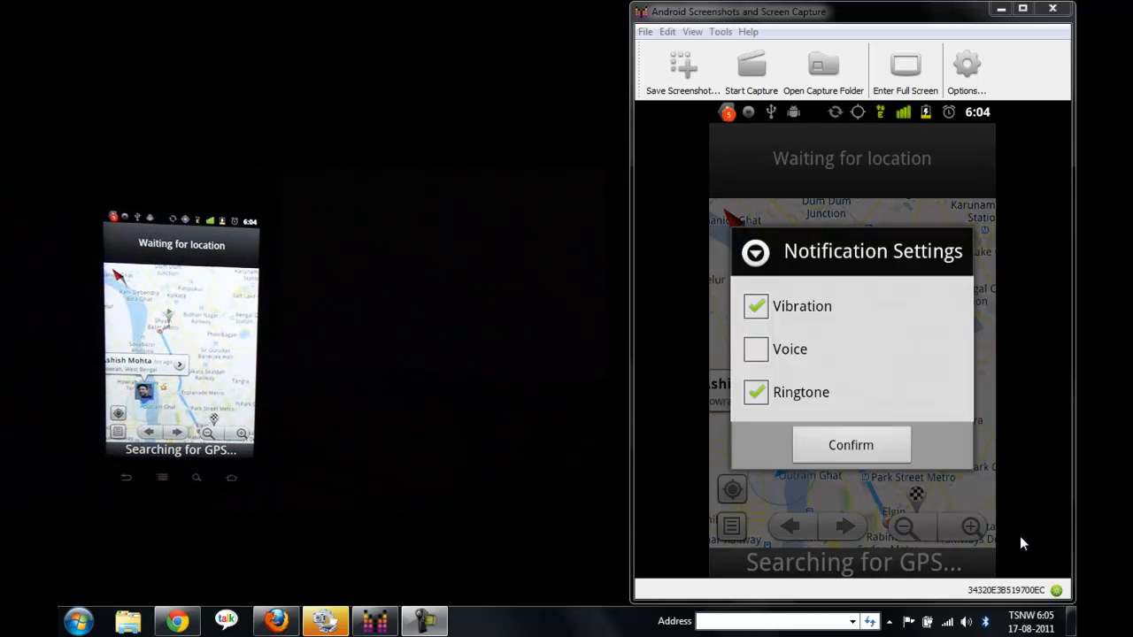
pyautogui.click(850, 444)
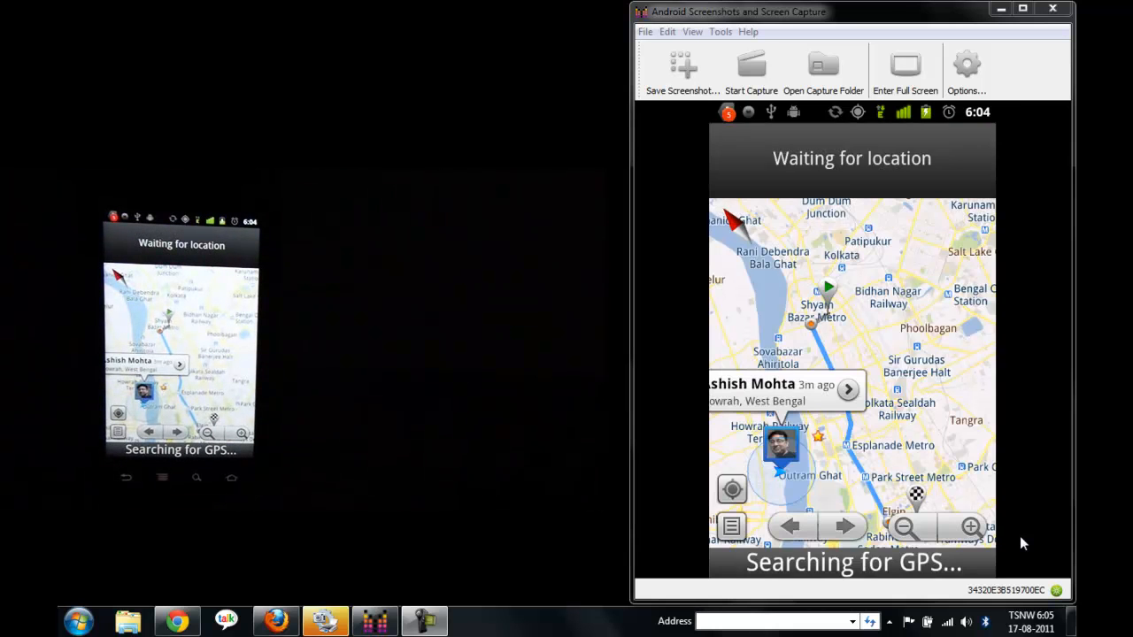